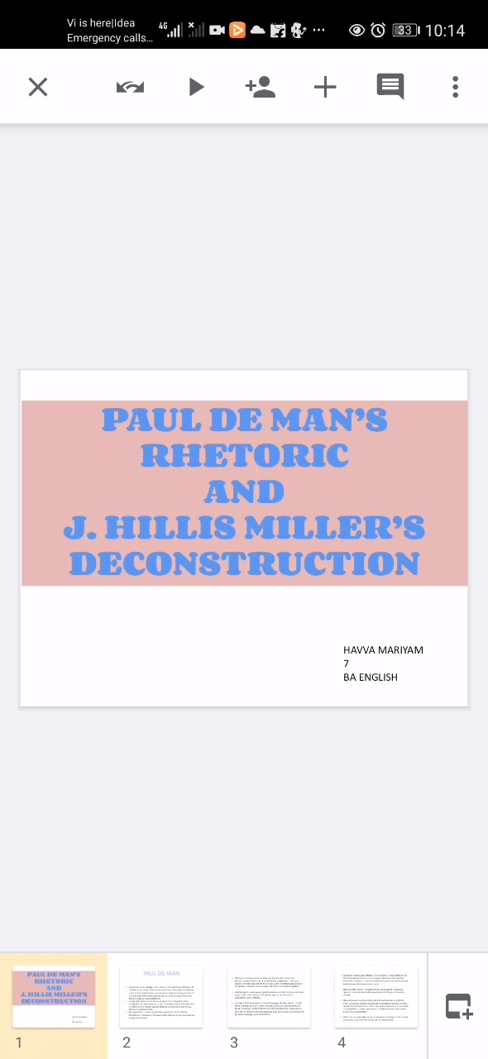
Display slide 2, the Paul de Man overview with three bullet points on his work
left_click(161, 996)
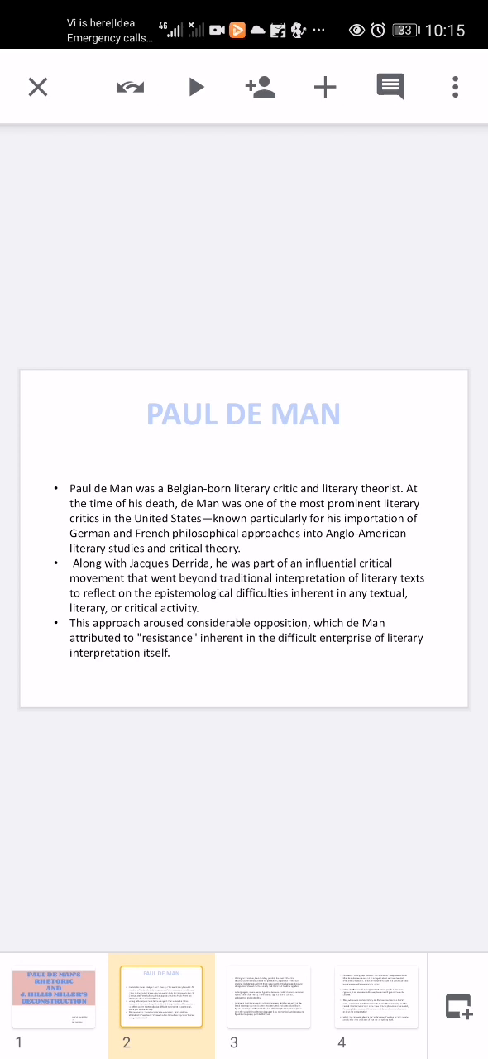
View slide 3 on de Man's rhetorical reading, then slide 4 on limits of interpretation
left_click(268, 997)
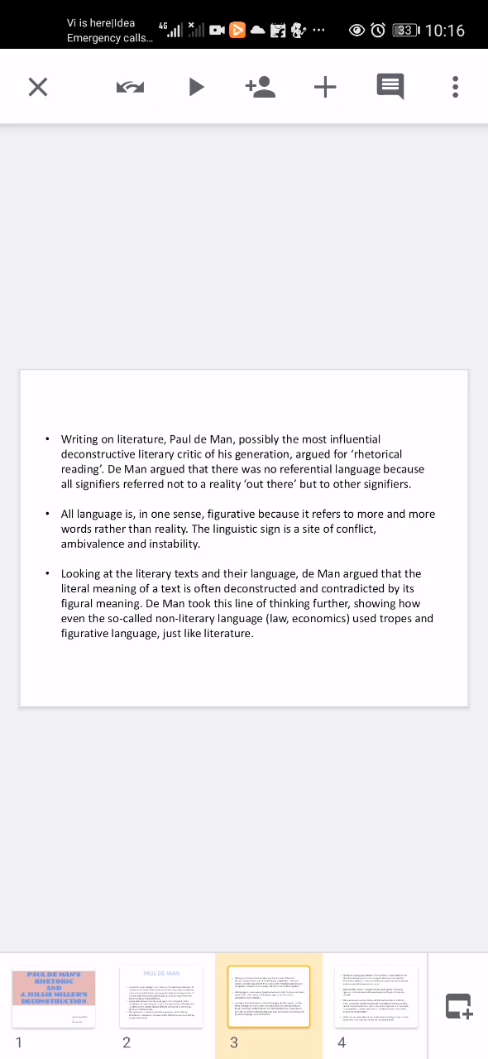
left_click(376, 997)
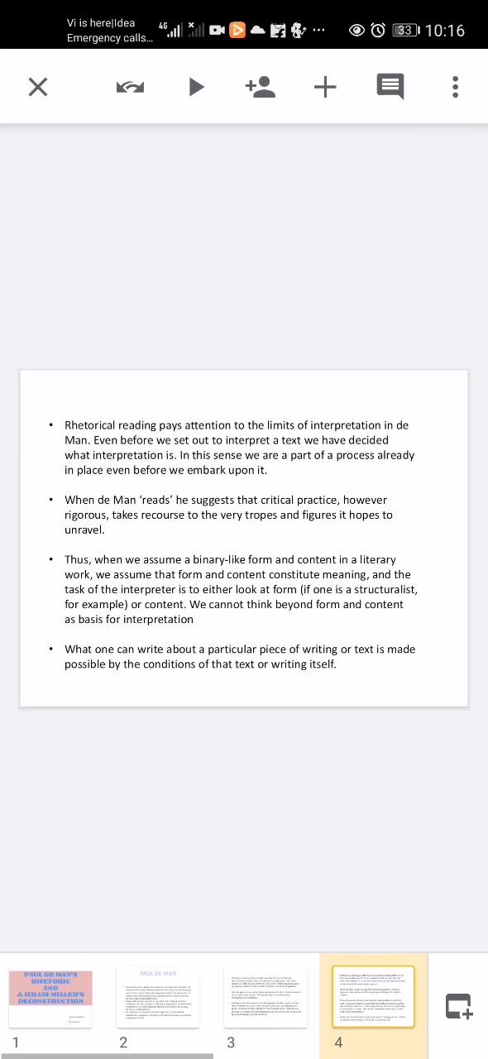